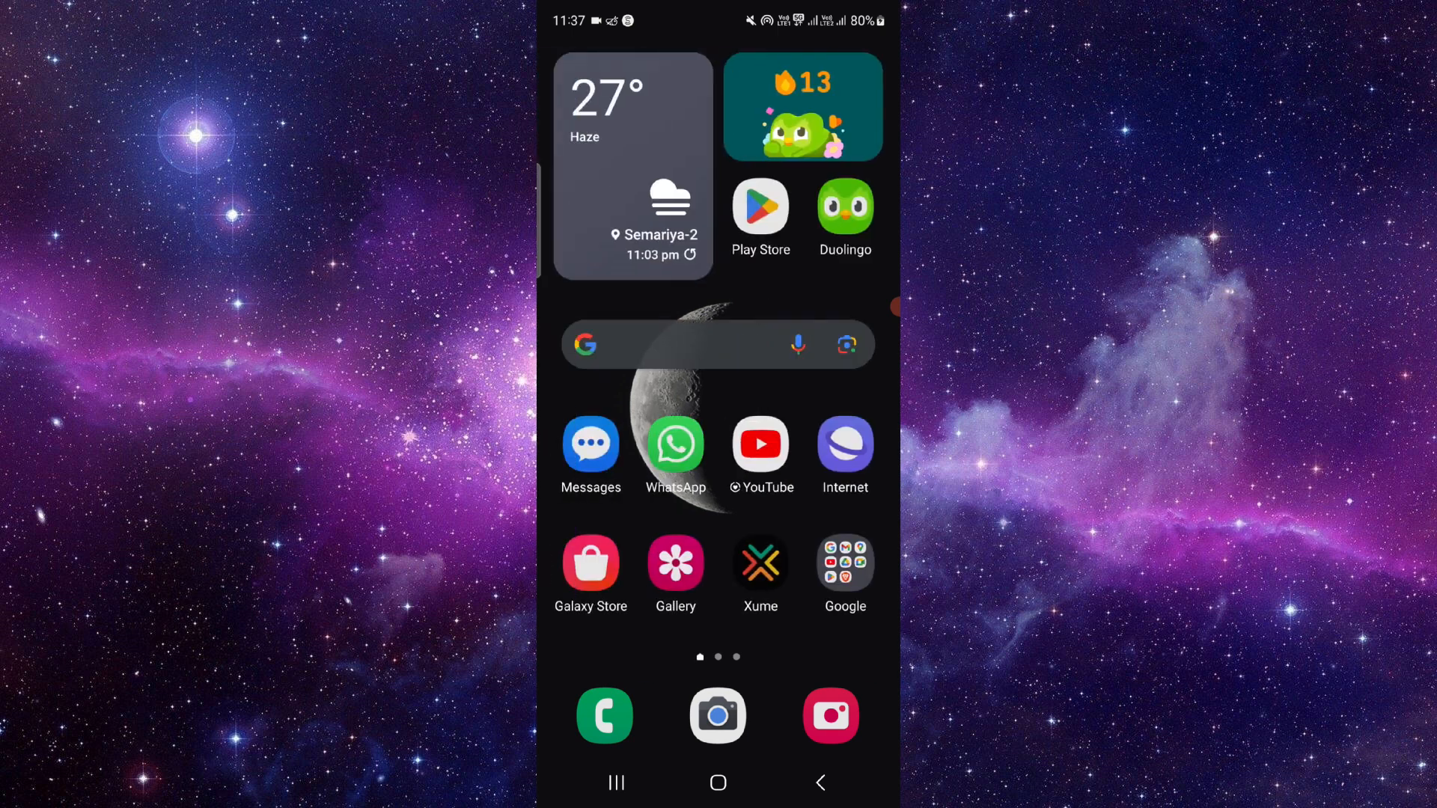
Search Google for 'xbox' to bring up results including the official Xbox.com site
click(678, 344)
text(xbox)
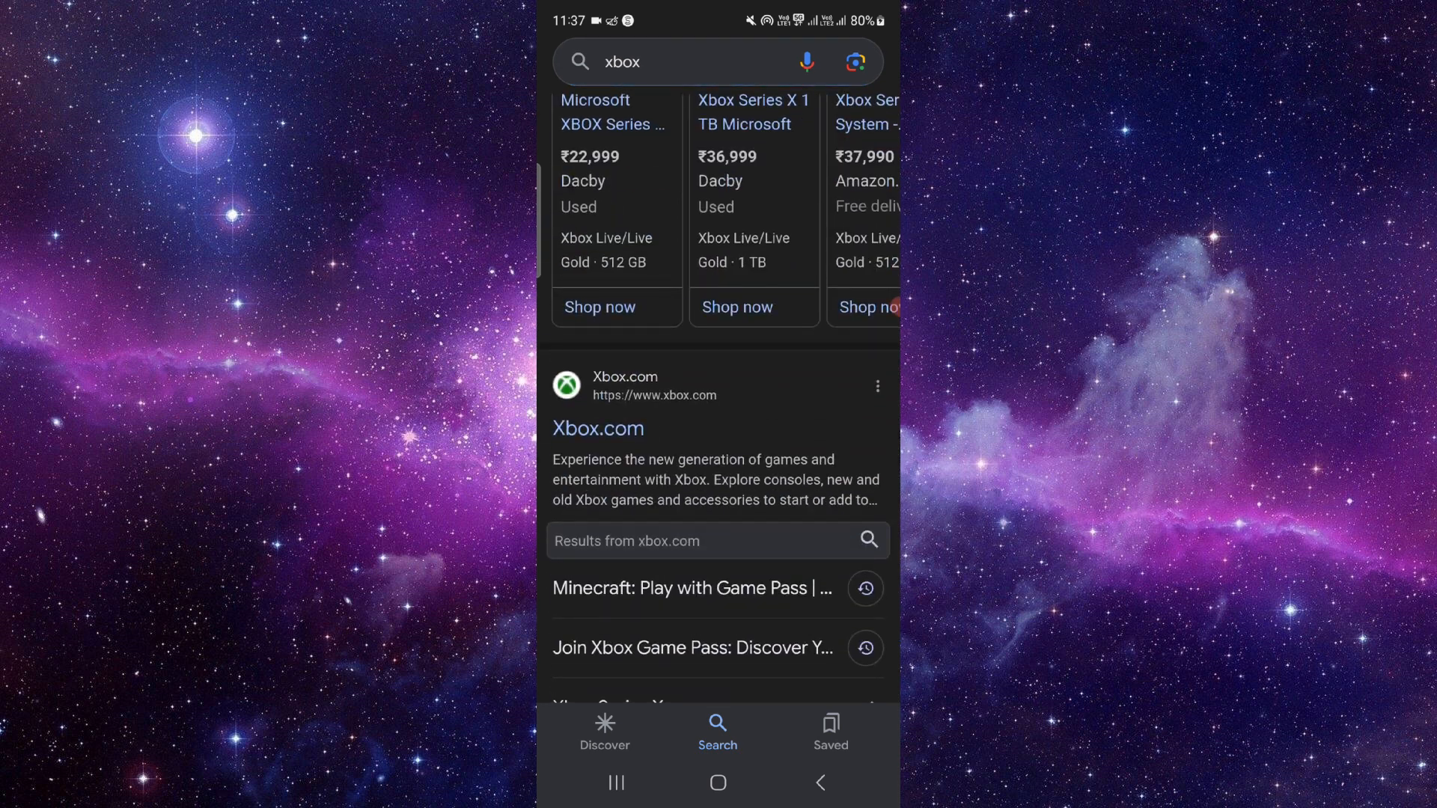
Reach the Xbox.com checkout for Senua's Saga: Hellblade II at ₹4,399.00
click(598, 428)
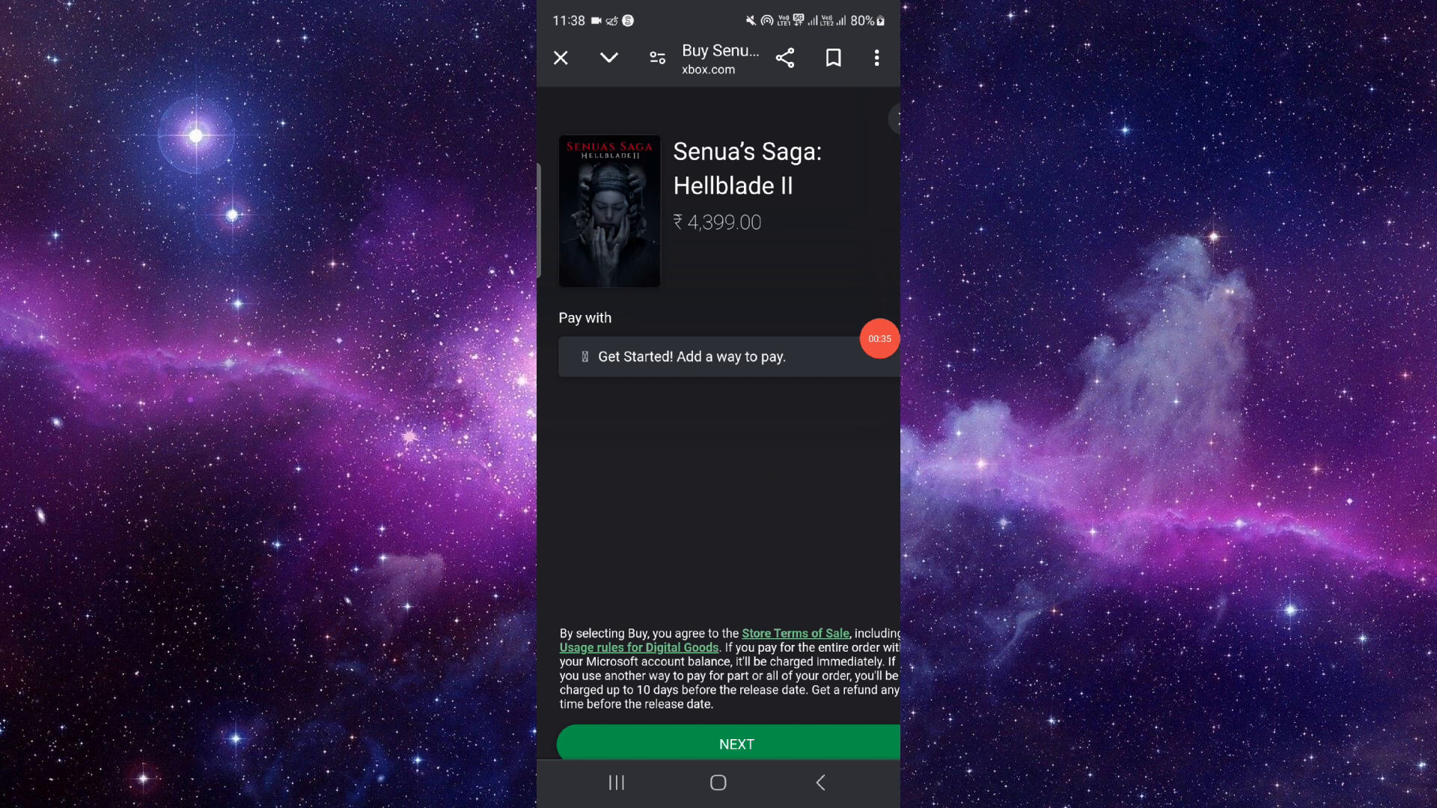
Reach the add credit or debit card form, then return to the phone's home screen
scroll(down, 3)
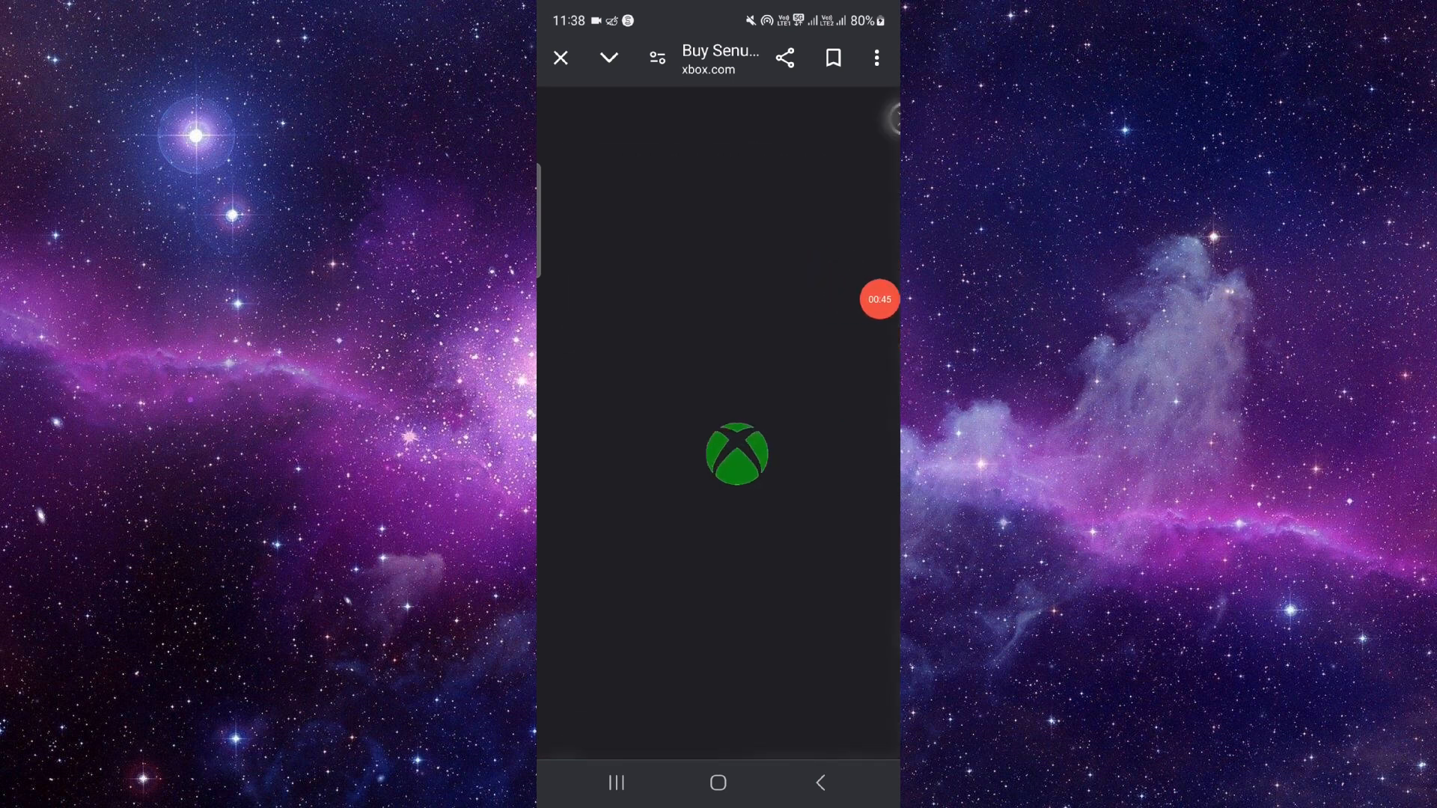
click(731, 395)
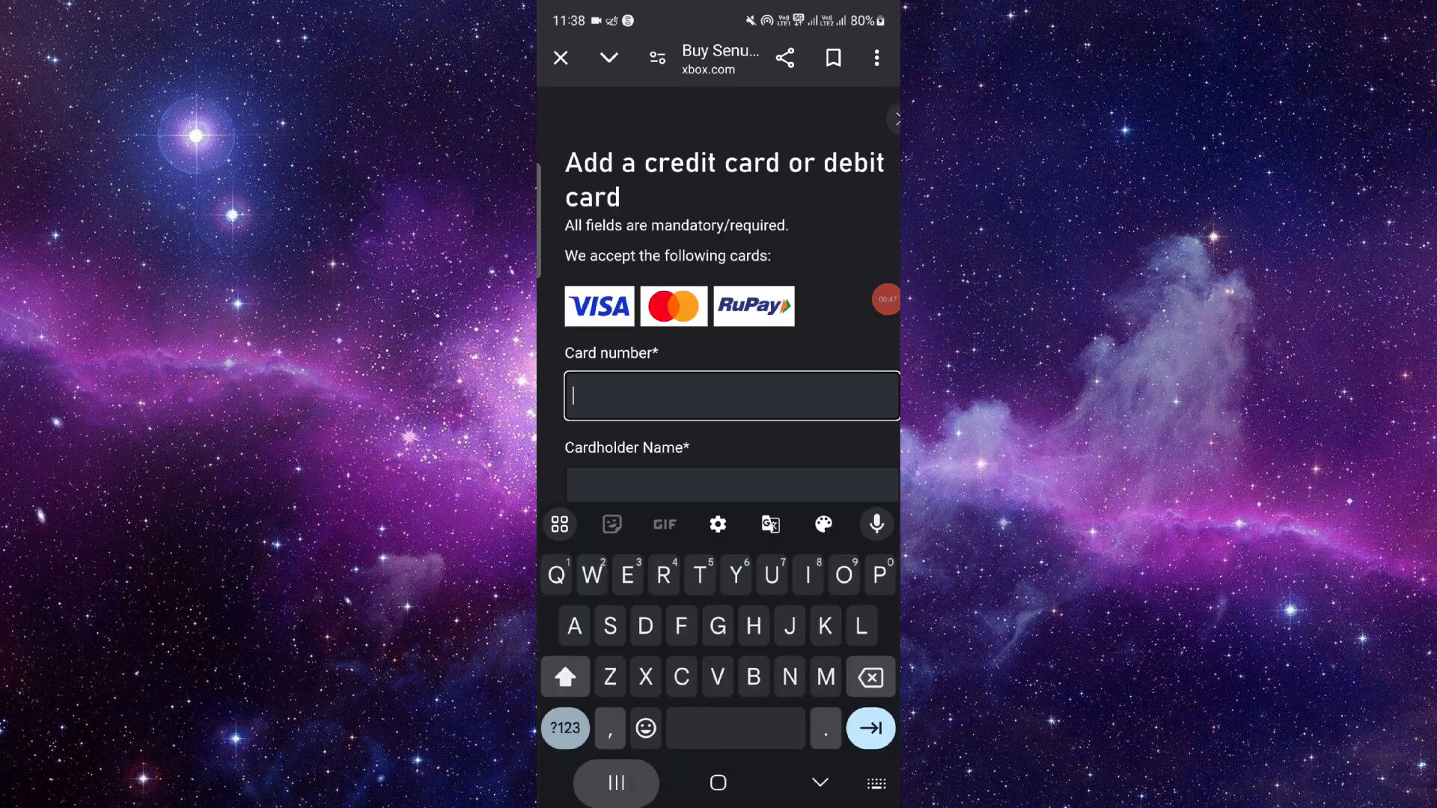
click(717, 783)
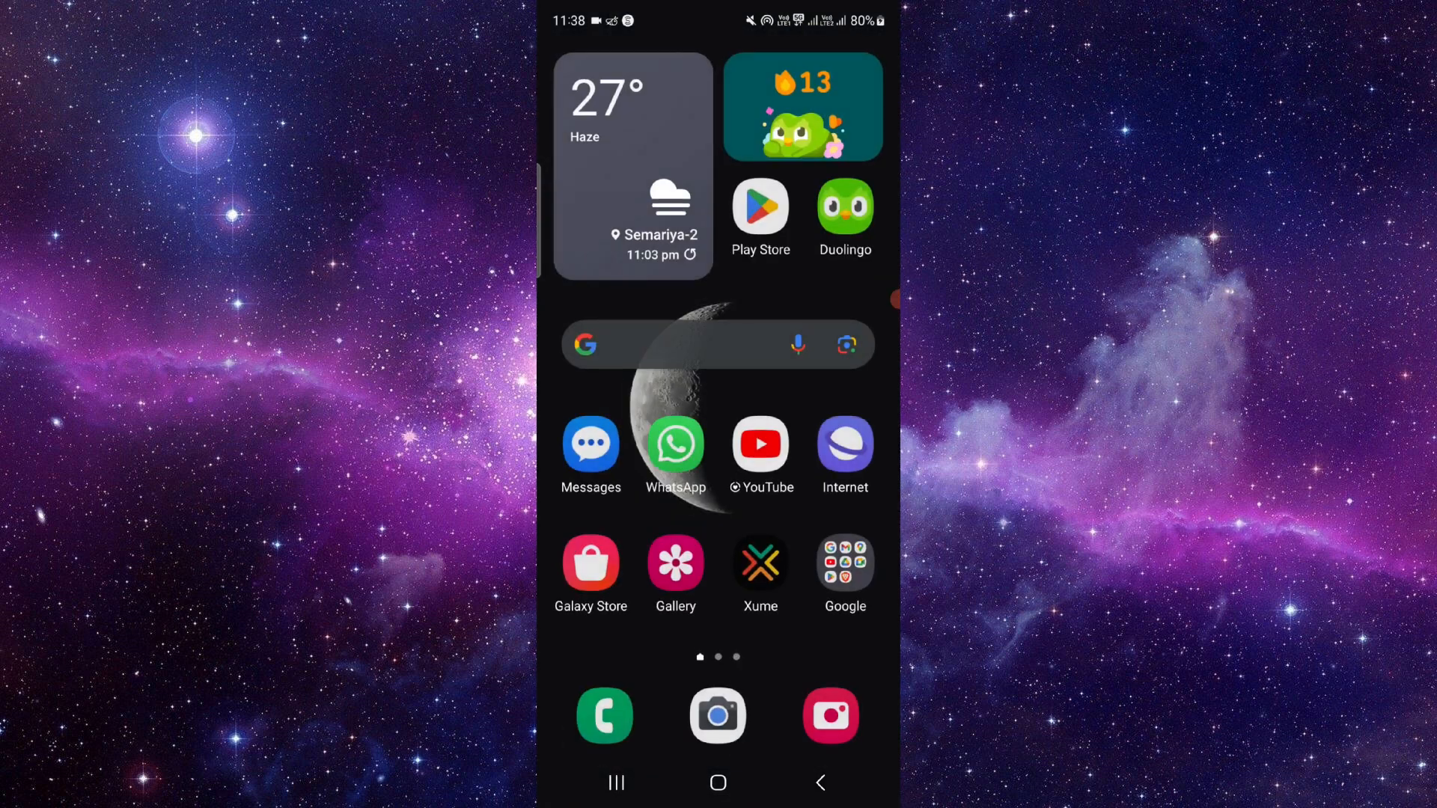